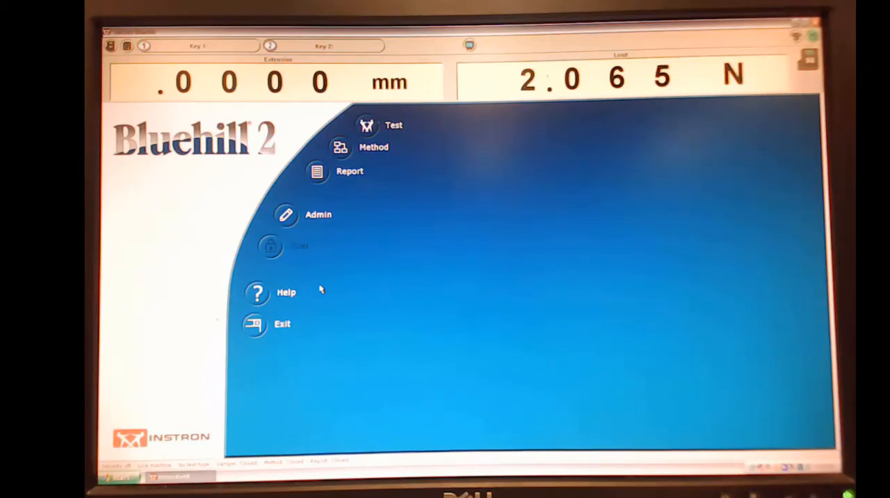
mouse_move(341, 279)
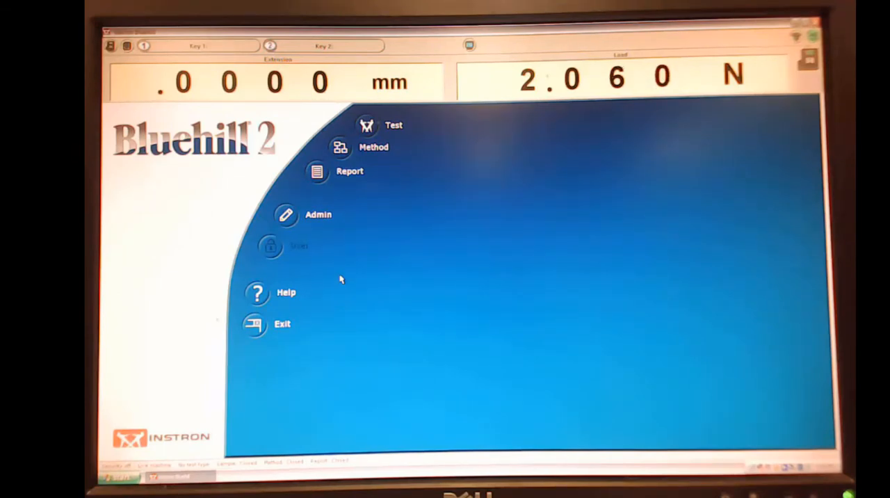
Create a new Compression Method from the Method area
click(373, 147)
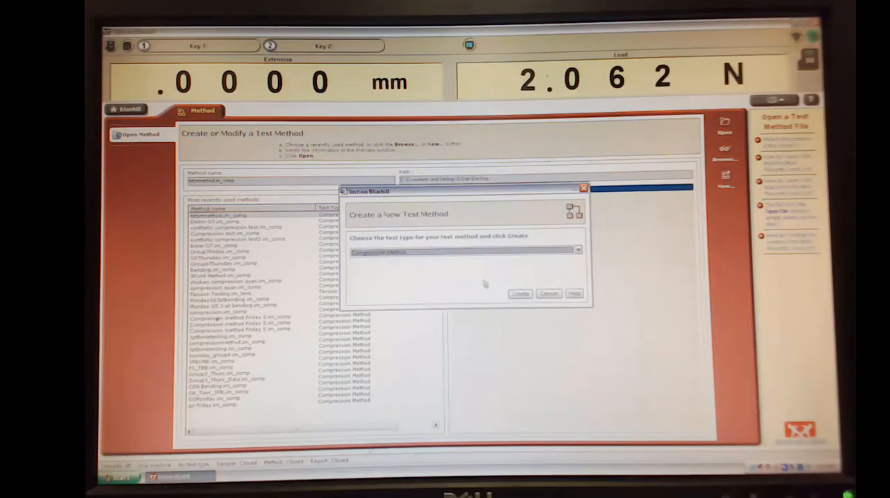
click(520, 292)
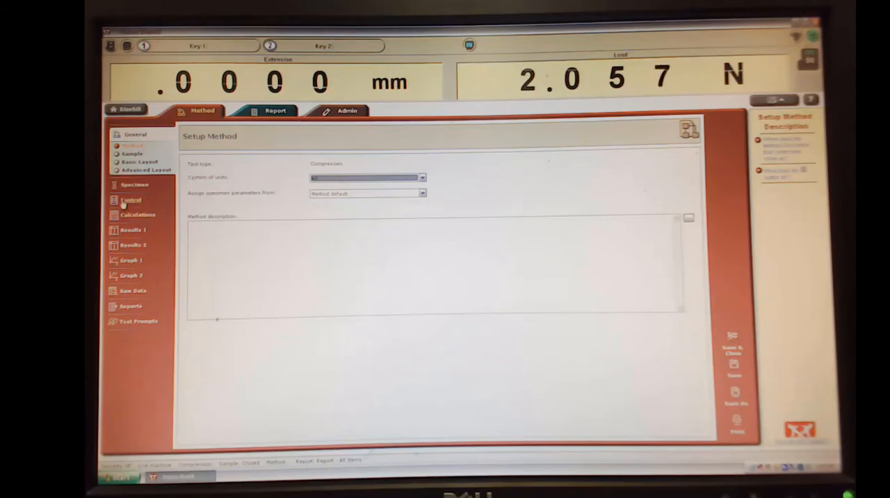
Go to the method's Control page to reach the first ramp settings
click(130, 201)
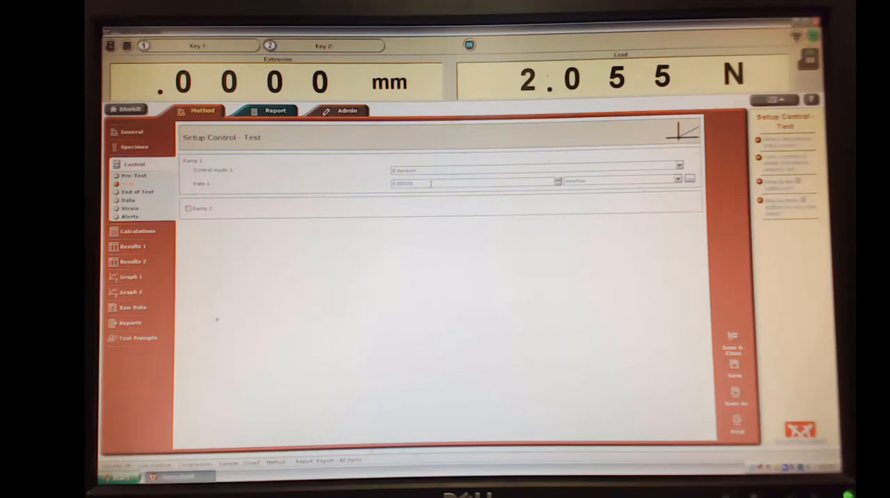
Enter a rate of 0.0, dismiss the out-of-range warning and choose a different Control mode 1
text(0.0)
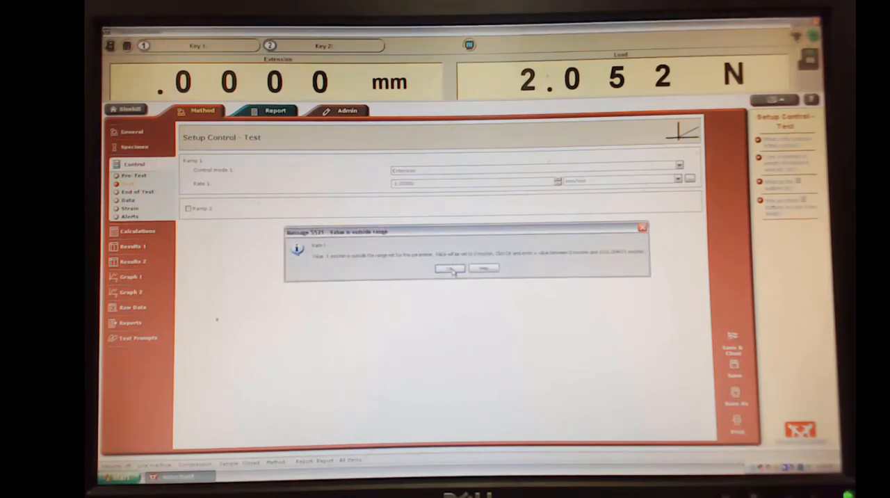
click(448, 269)
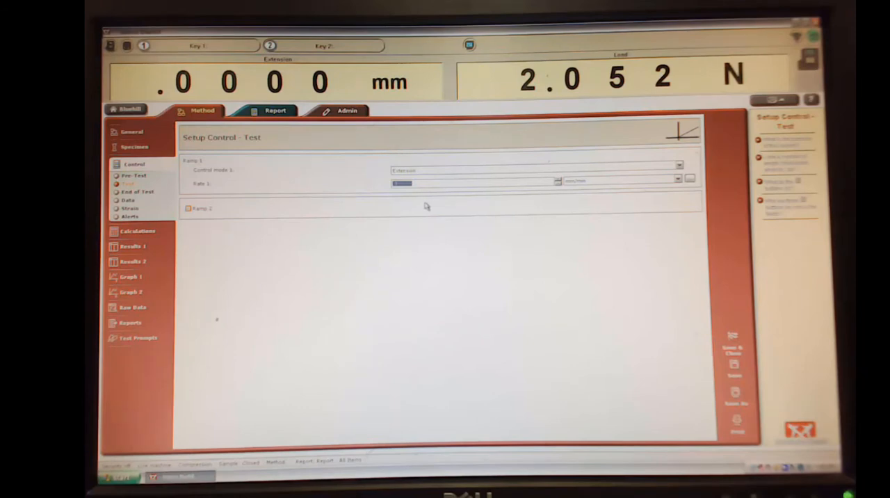
click(679, 166)
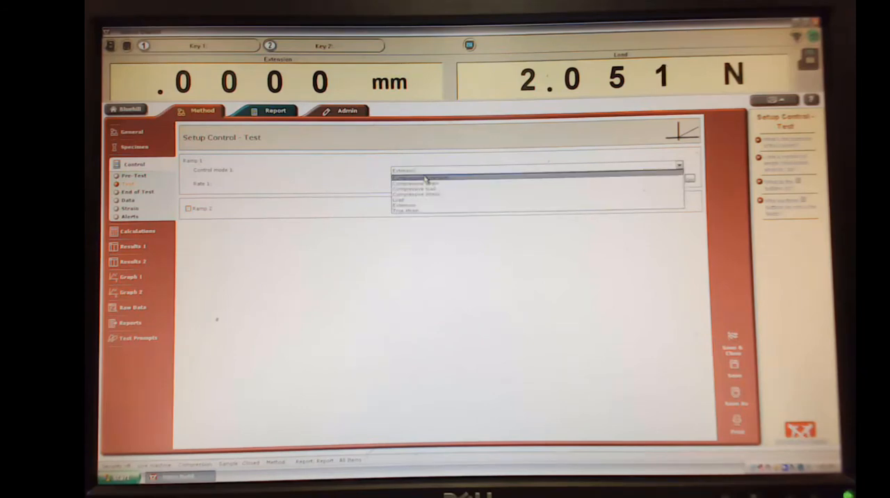
click(415, 189)
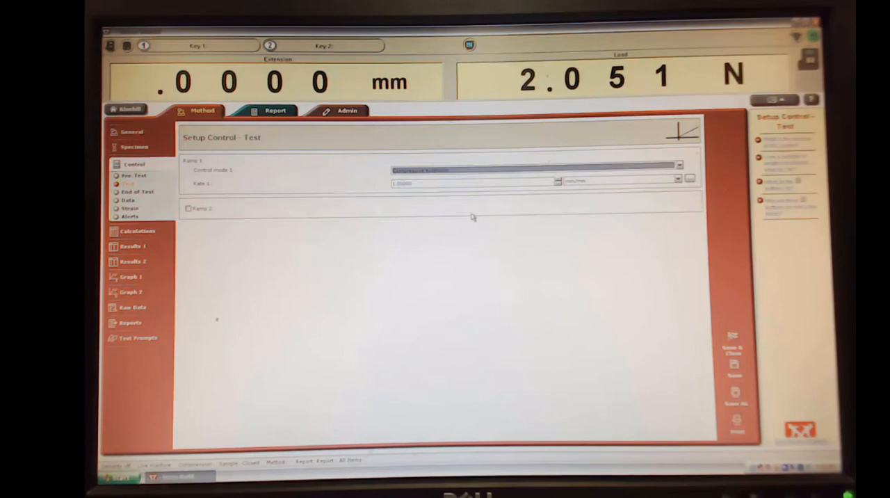
mouse_move(364, 206)
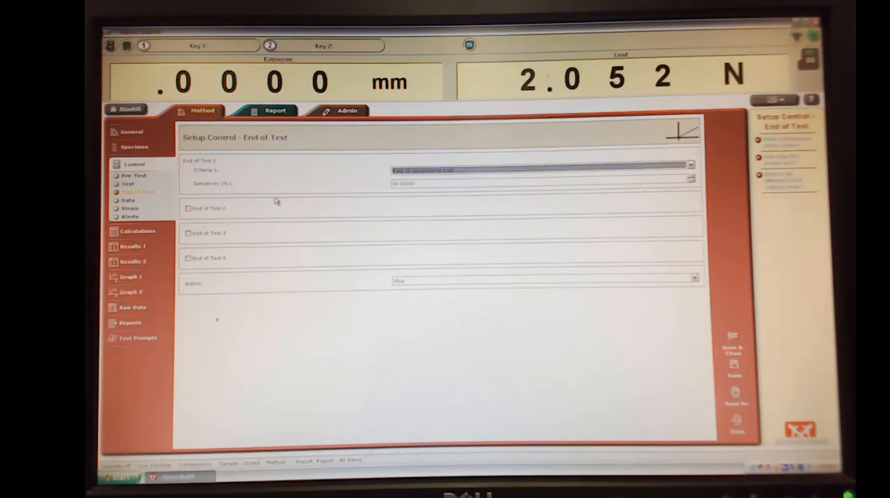
Enable End of Test 2 with Load as its criterion, then enable End of Test 3
click(188, 209)
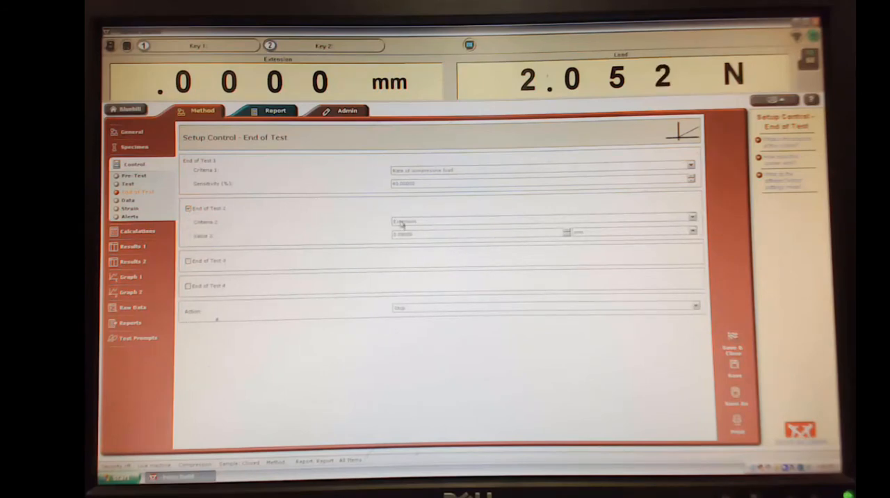
click(689, 221)
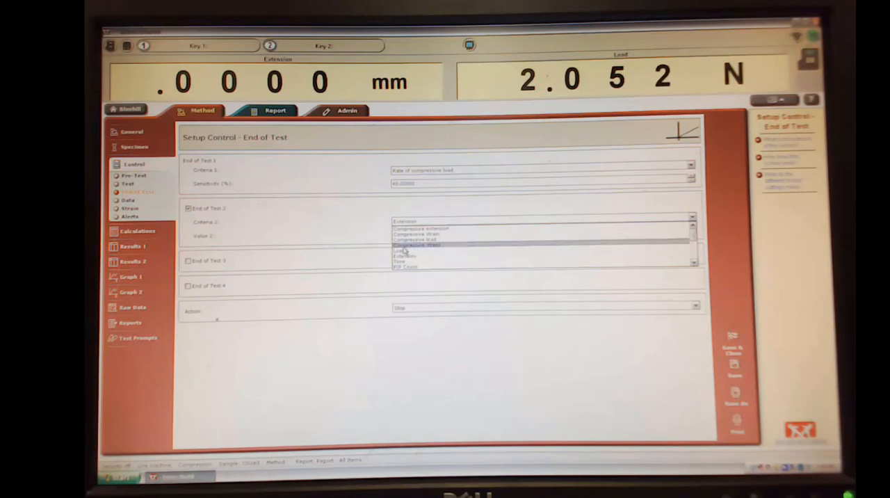
click(406, 249)
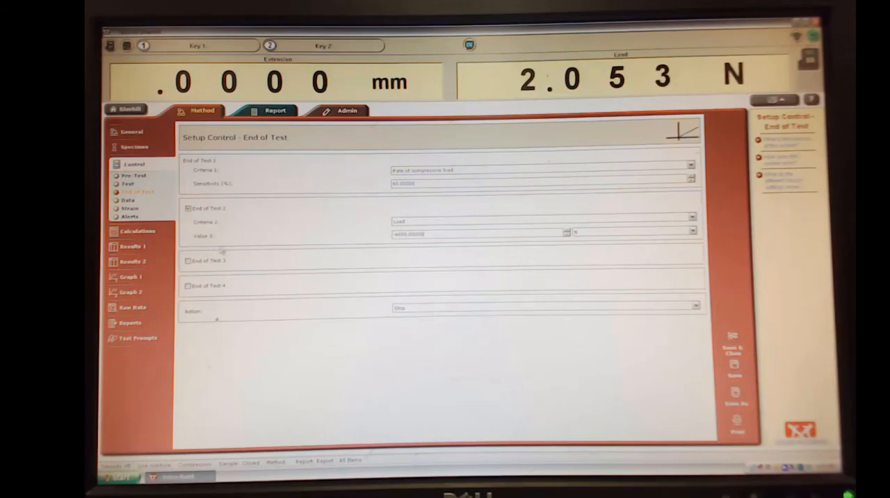
click(188, 262)
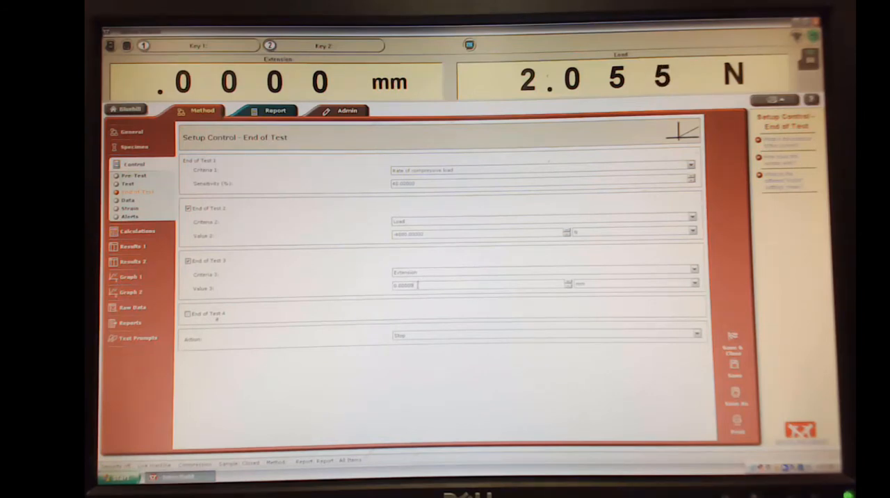
Set End of Test 3 to Compressive extension and keep it enabled
click(692, 272)
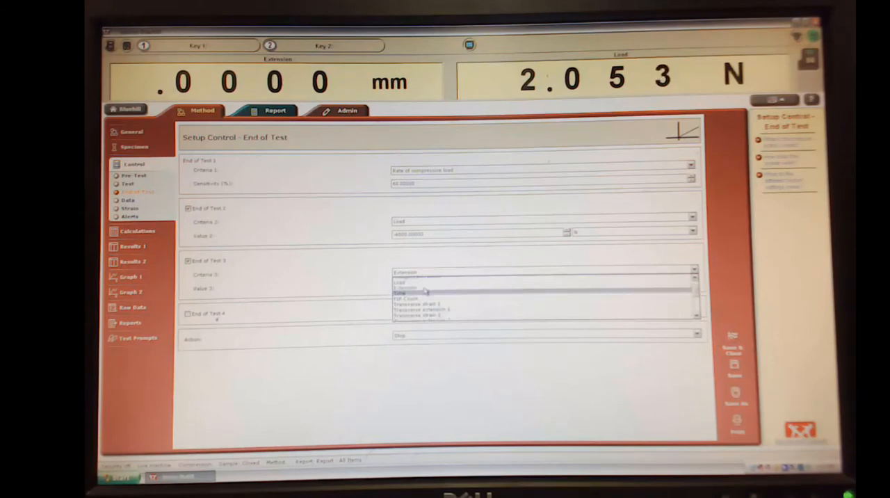
click(417, 273)
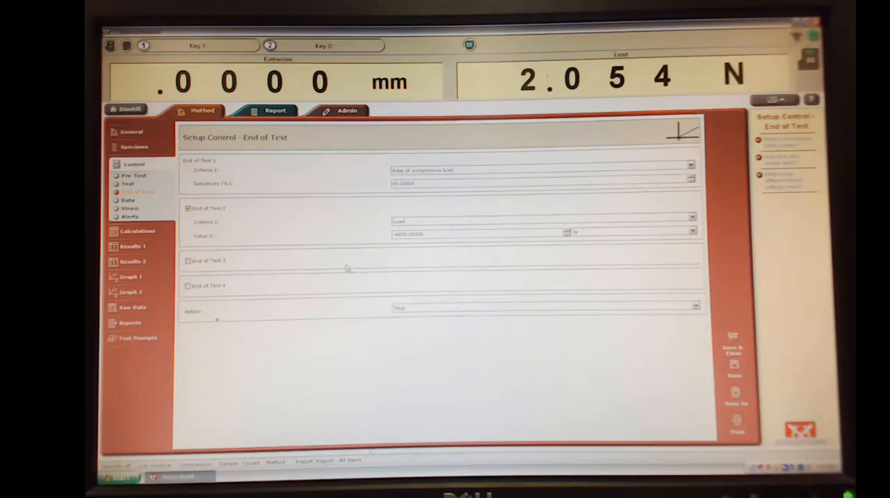
click(188, 259)
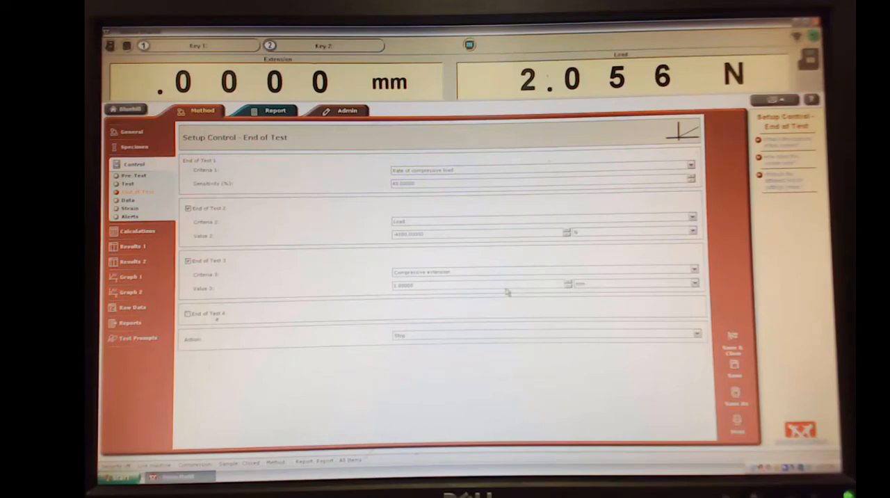
mouse_move(327, 265)
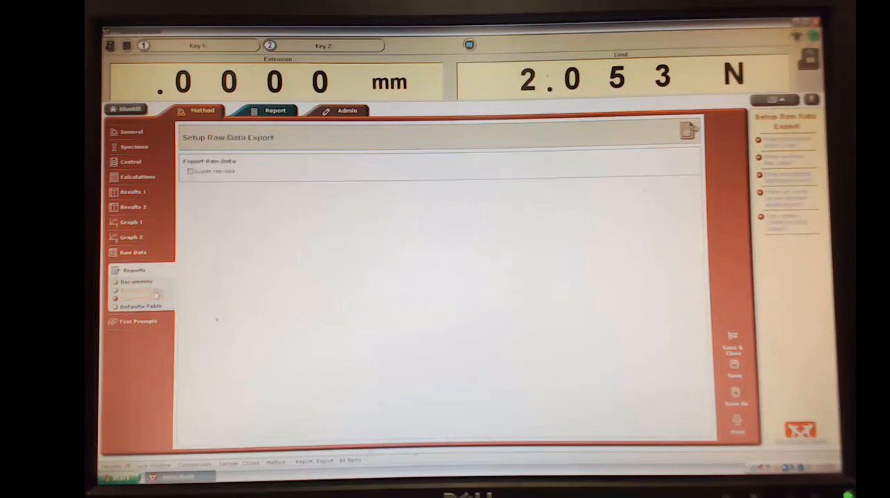
Turn on Export raw data on the Raw Data > Export page
click(190, 171)
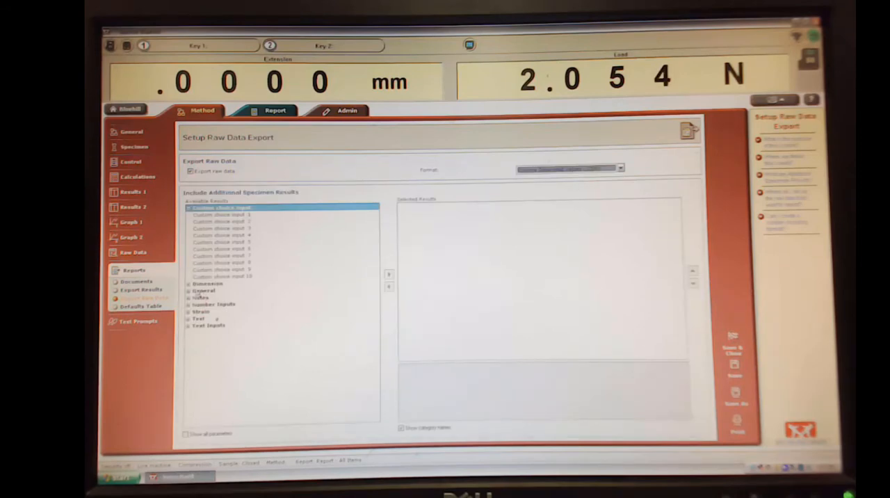
mouse_move(367, 312)
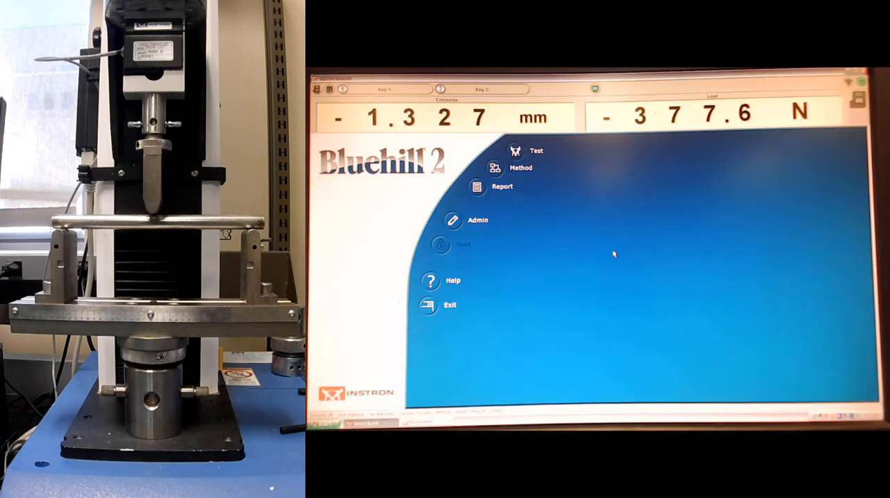
mouse_move(573, 231)
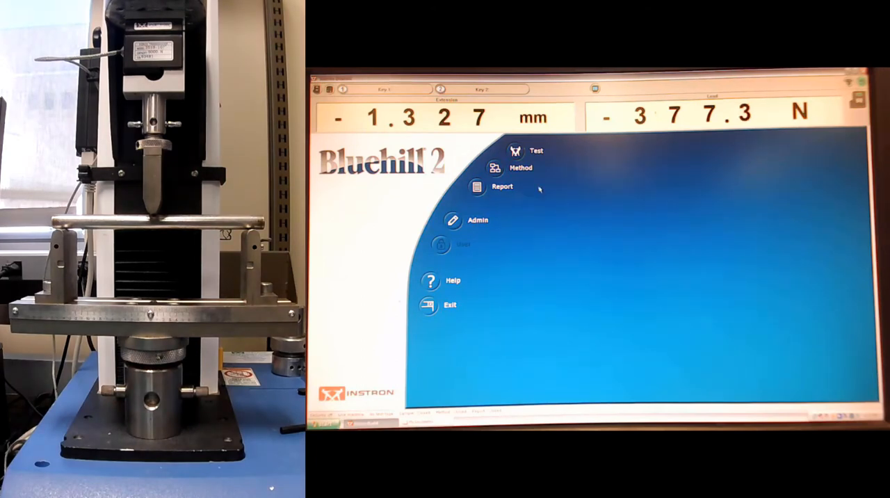
Start a Test session from the home screen with the saved method
click(536, 150)
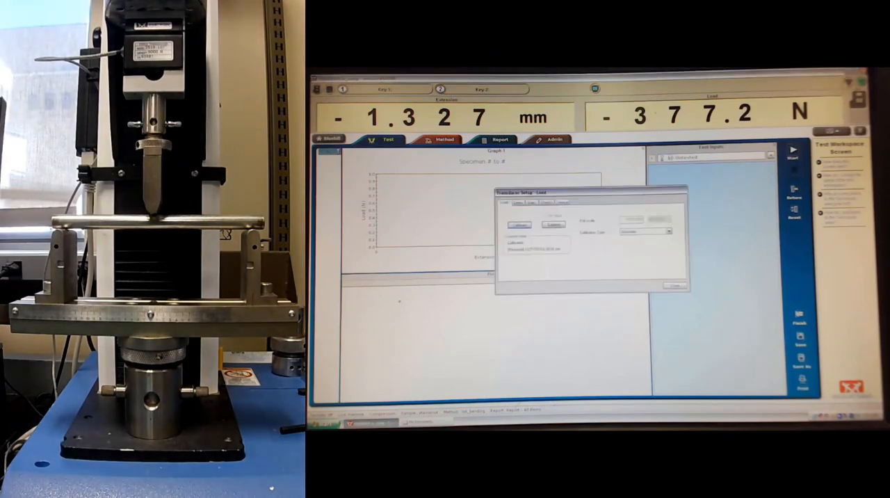
click(671, 285)
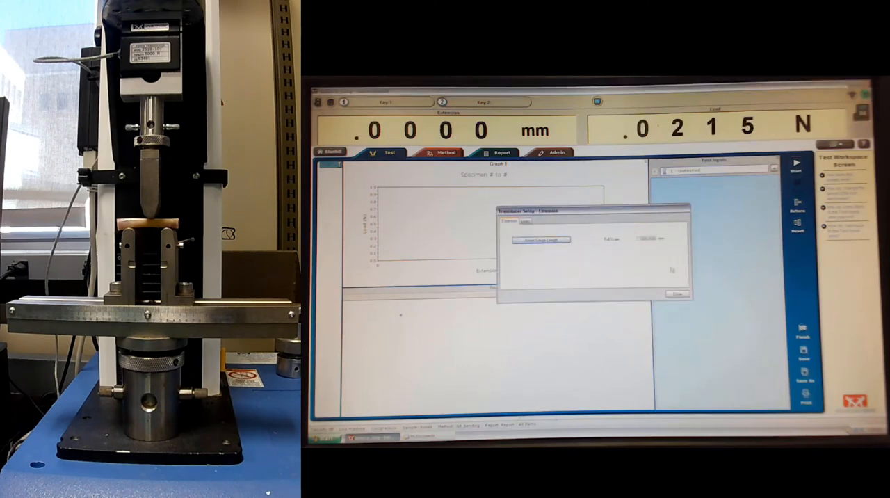
Close the transducer setup dialog, leaving the empty test graph at about 0.09 N
click(675, 292)
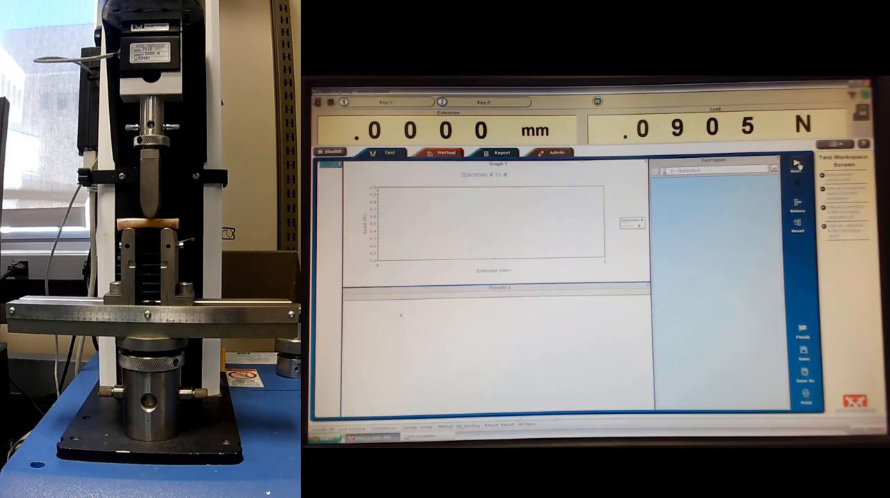